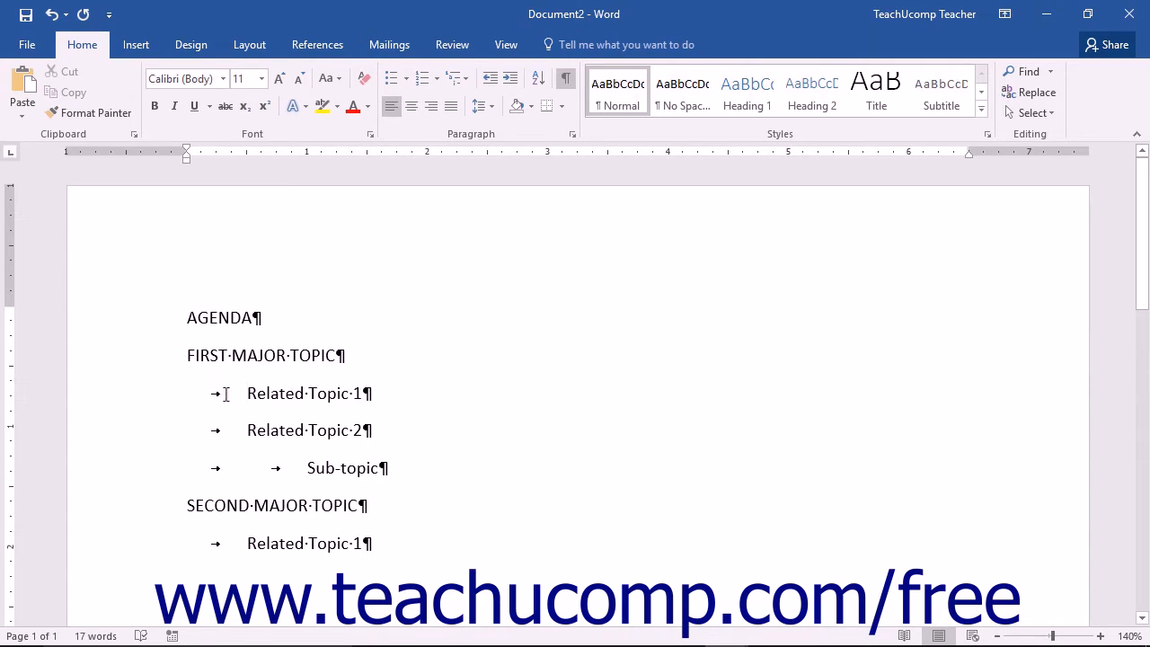
Step: Select the agenda lines from FIRST MAJOR TOPIC to the last Related Topic 1 and show multilevel list styles
{"action": "left_click", "coordinate": [249, 393]}
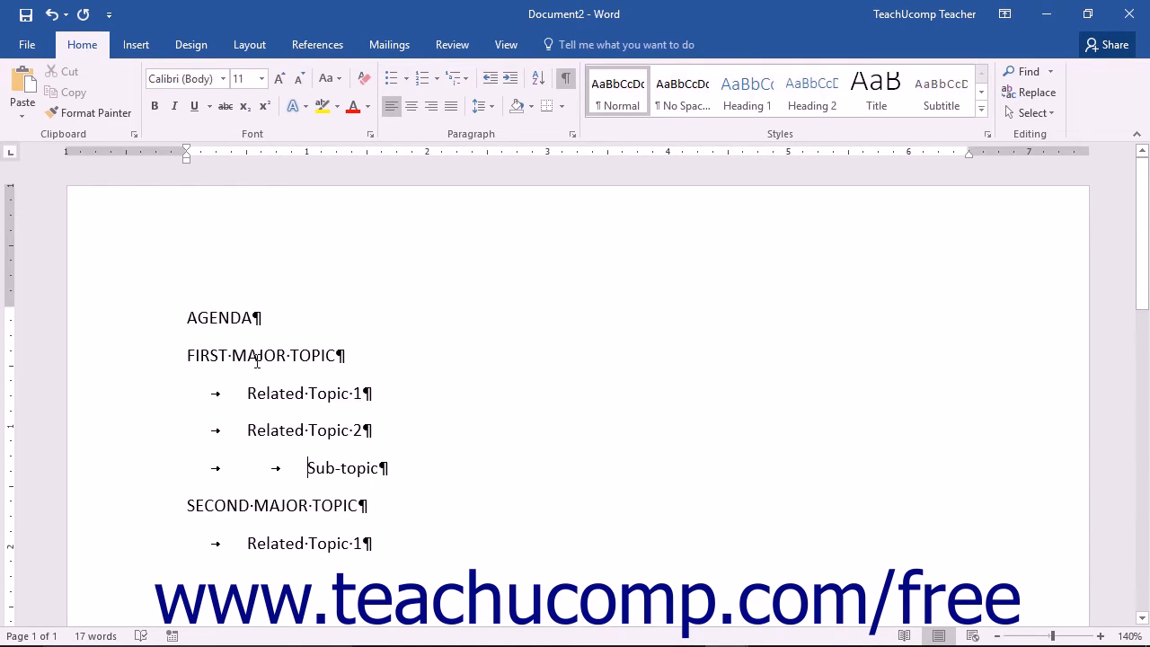
{"action": "mouse_move", "coordinate": [358, 431]}
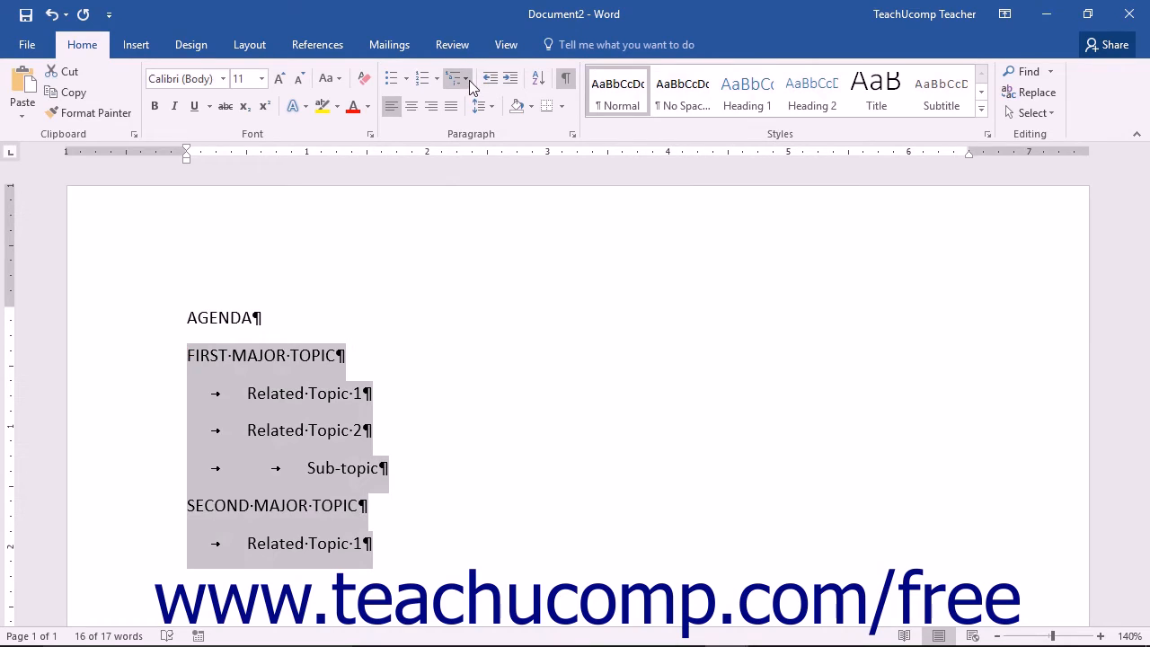
{"action": "mouse_move", "coordinate": [456, 79]}
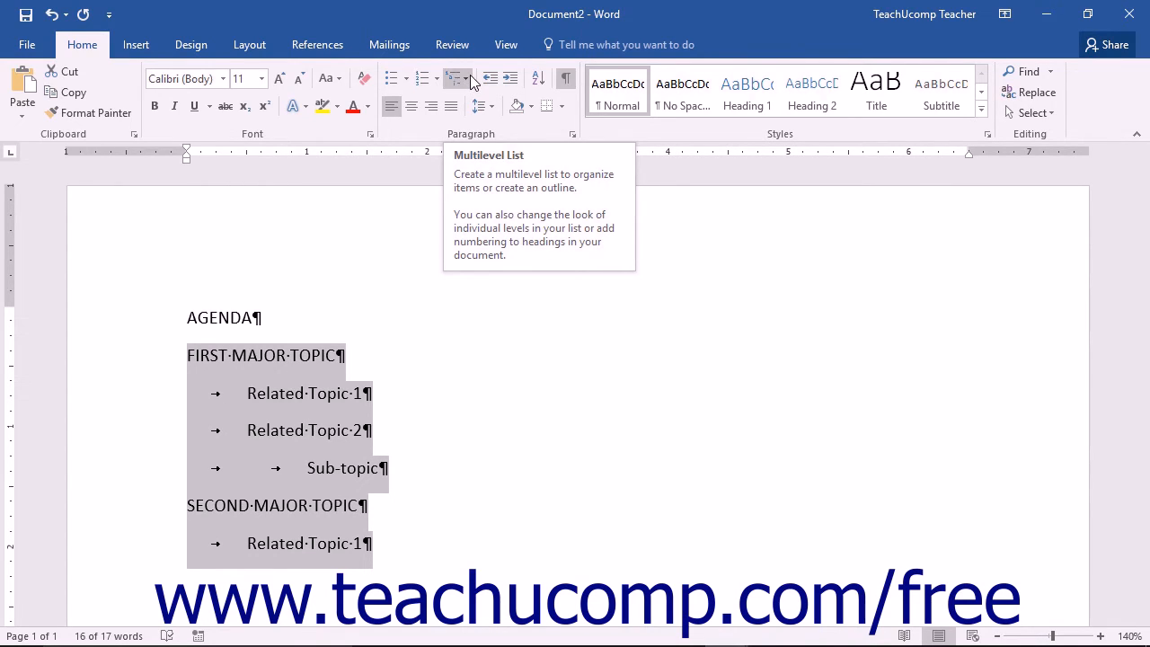
{"action": "left_click", "coordinate": [457, 78]}
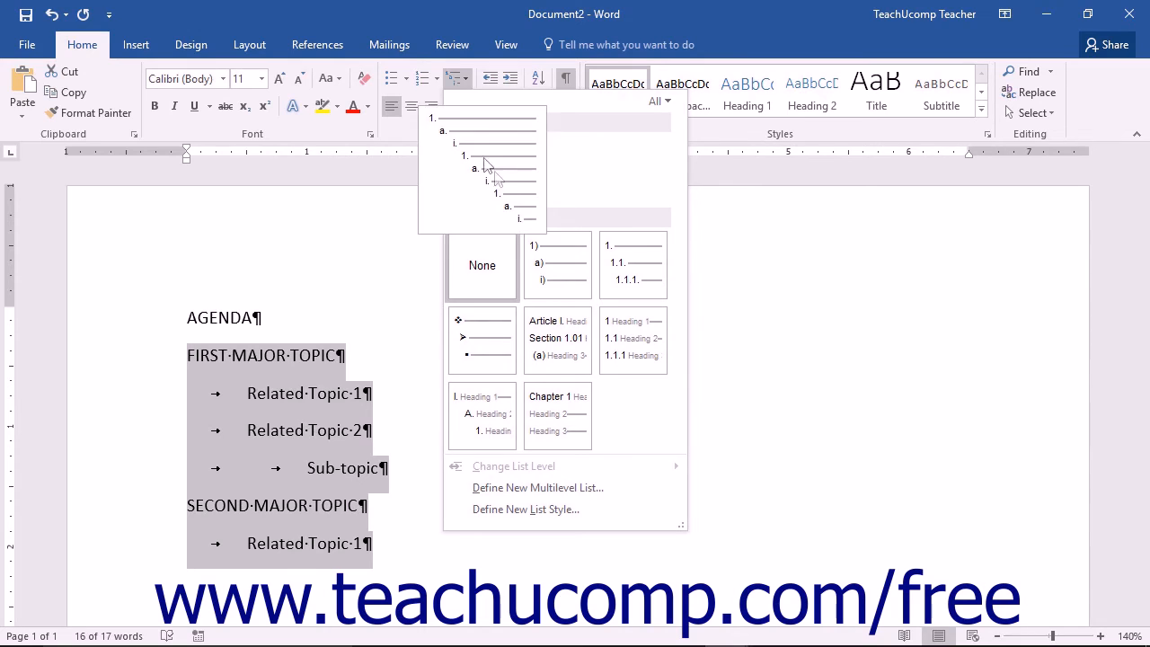
Step: Apply the 1), i), (a) multilevel numbering style to the selected agenda outline
{"action": "left_click", "coordinate": [557, 263]}
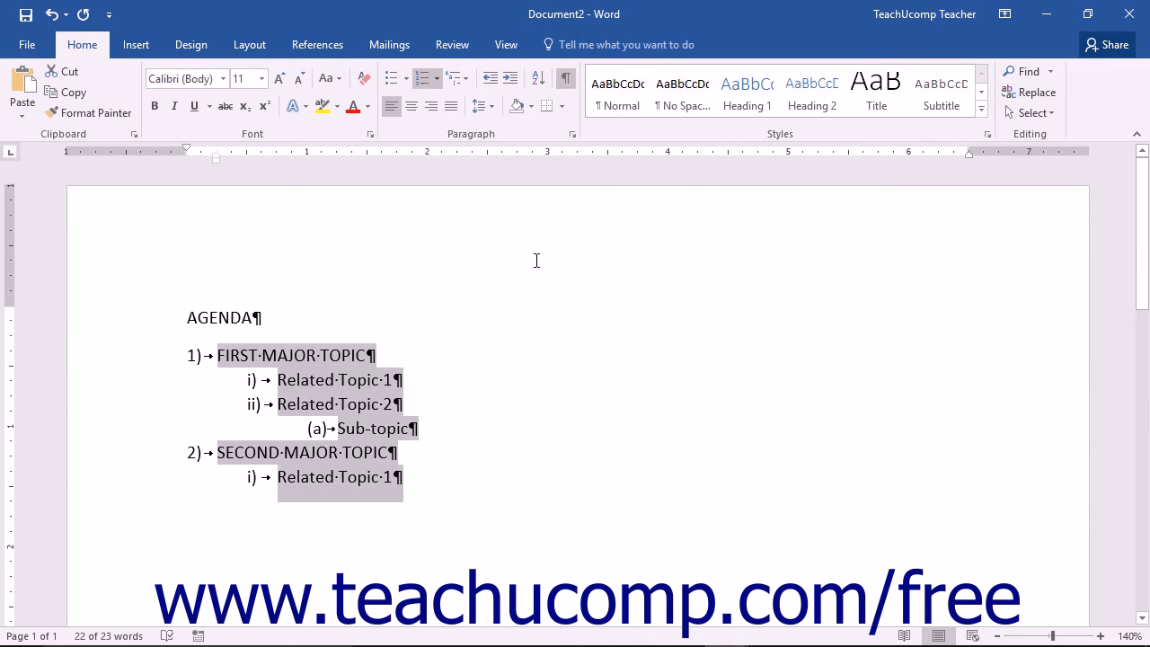
{"action": "mouse_move", "coordinate": [404, 359]}
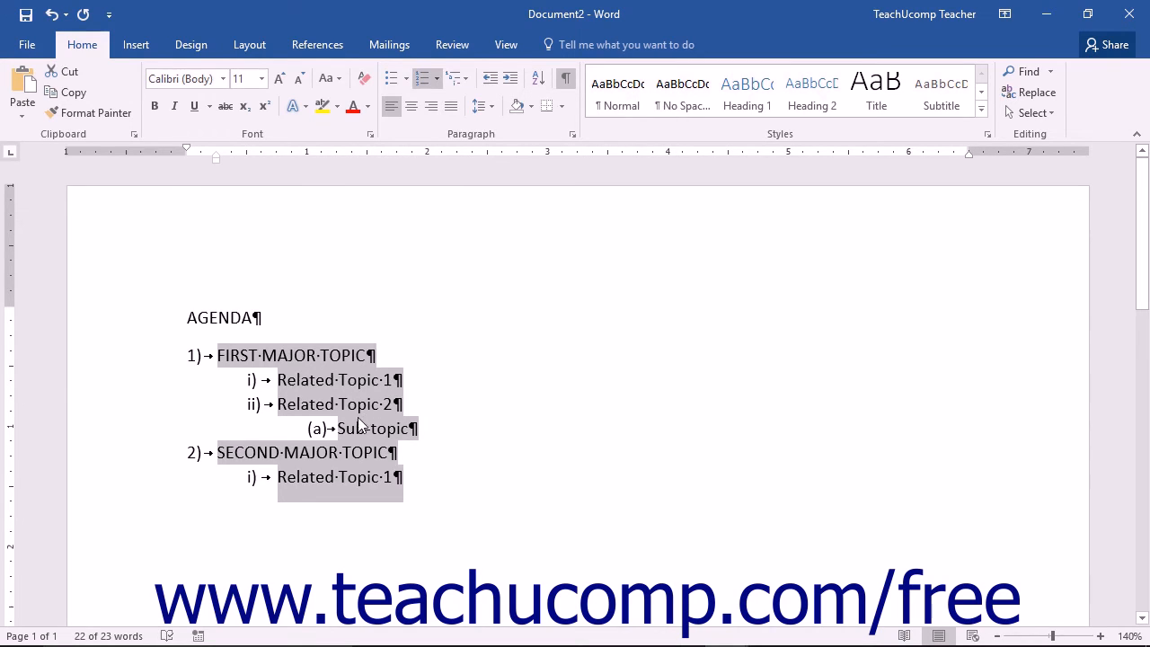
{"action": "mouse_move", "coordinate": [341, 436]}
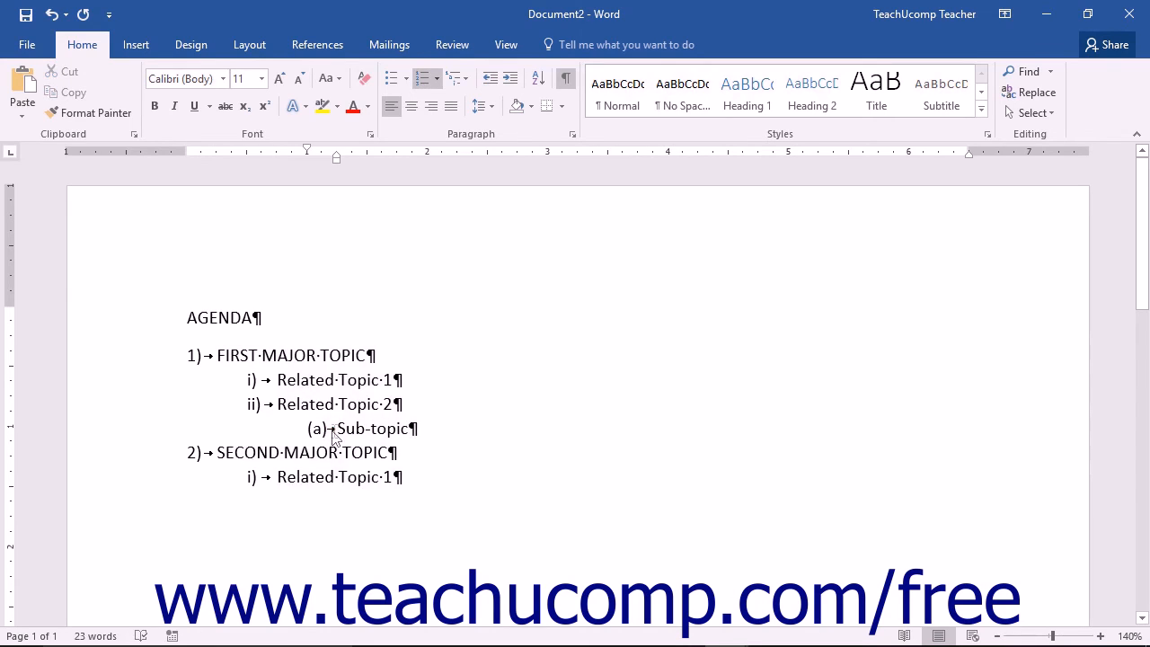
{"action": "mouse_move", "coordinate": [534, 425]}
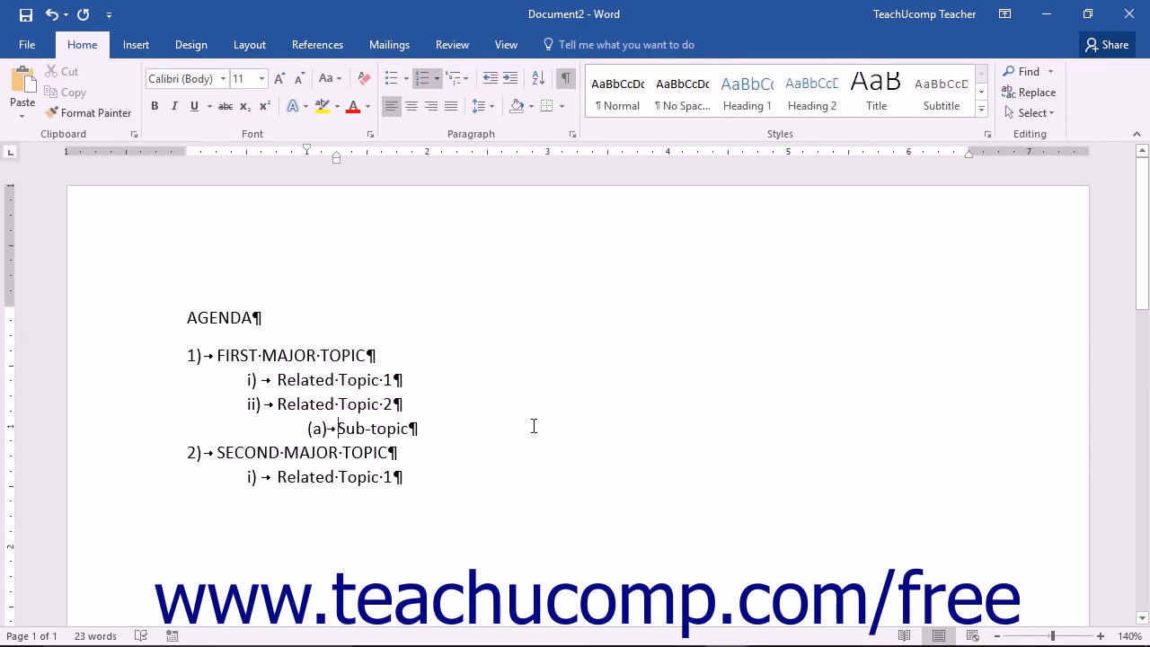